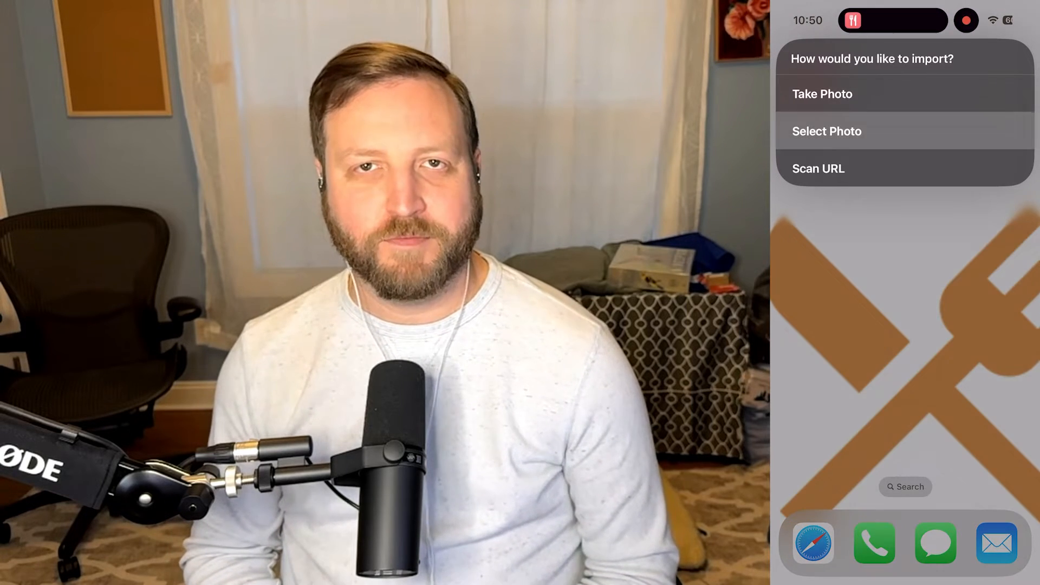
- Navigate the Mealie demo site to reach the sign-in form
left_click(827, 131)
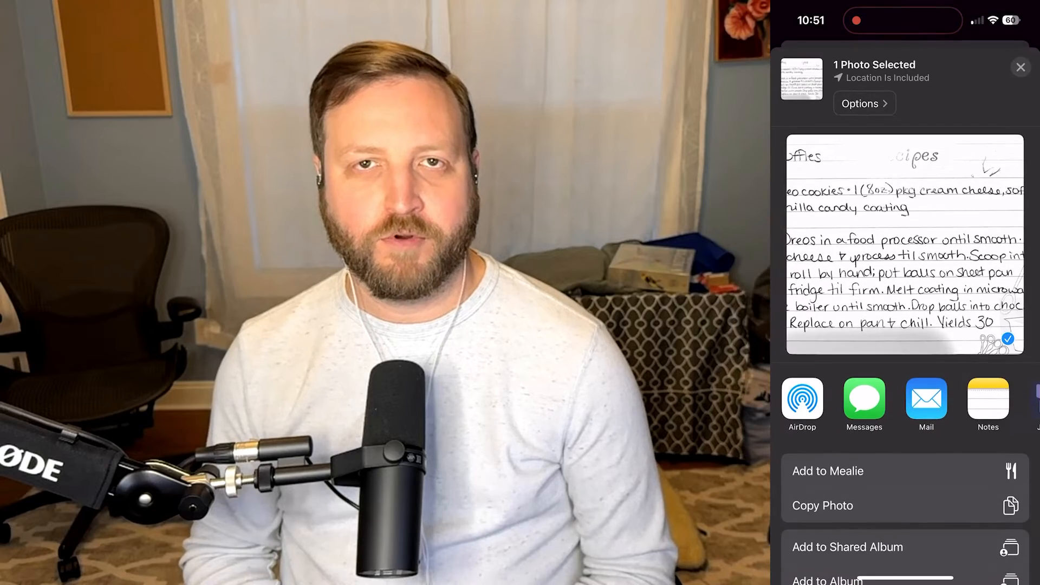
left_click(828, 472)
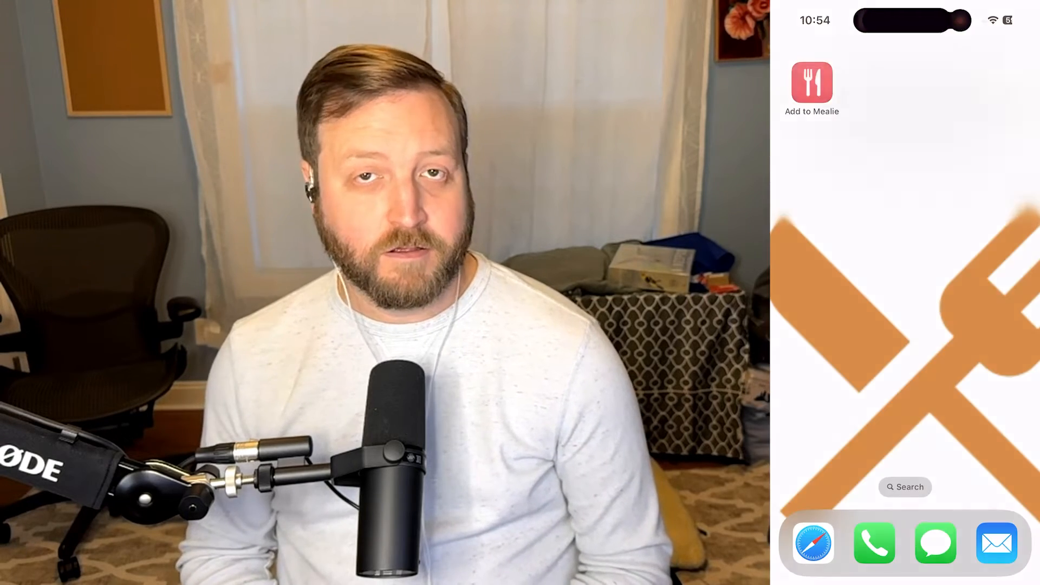
left_click(811, 82)
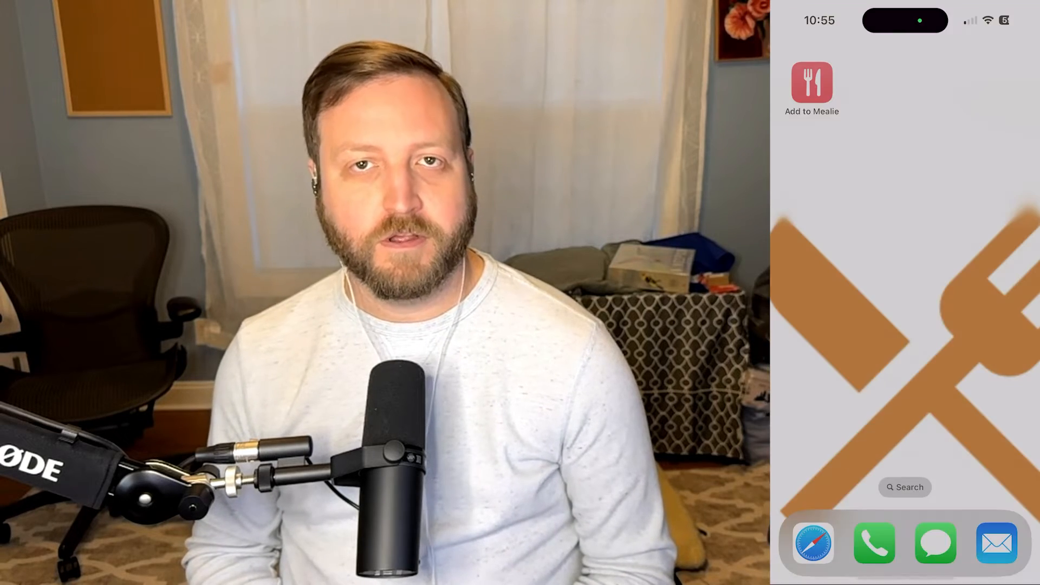
left_click(811, 83)
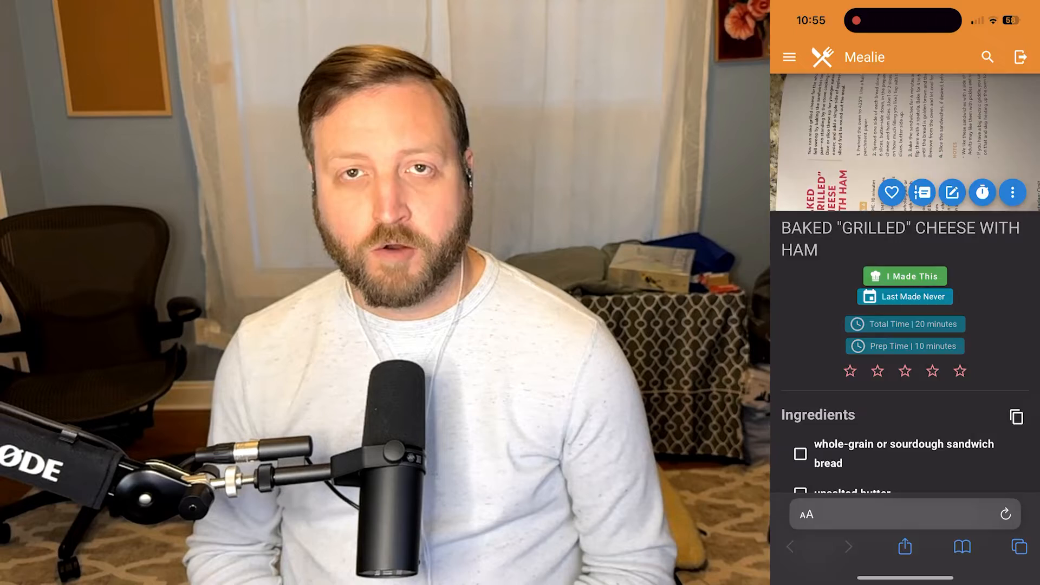
left_click(904, 275)
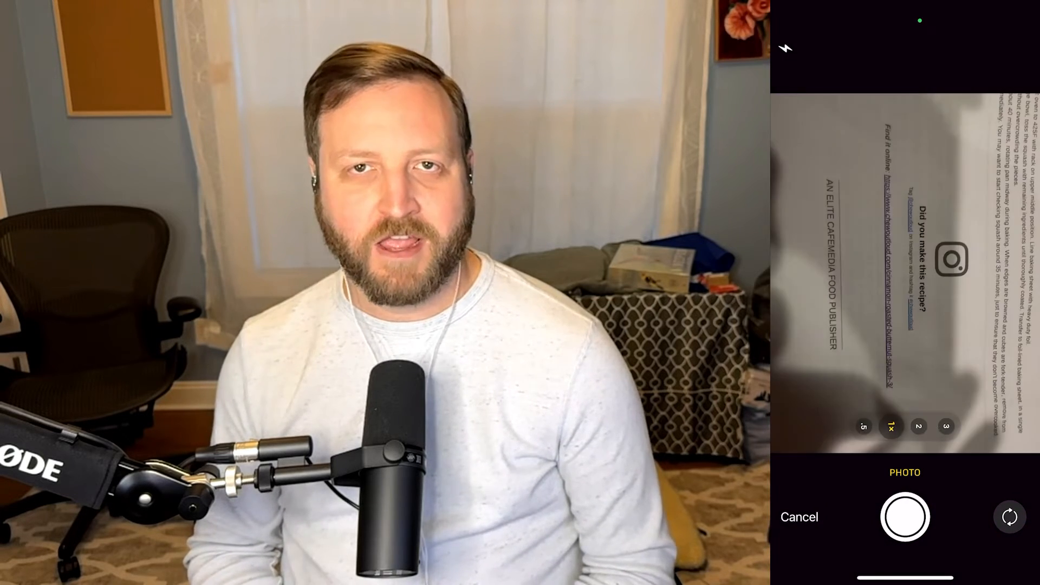
left_click(799, 518)
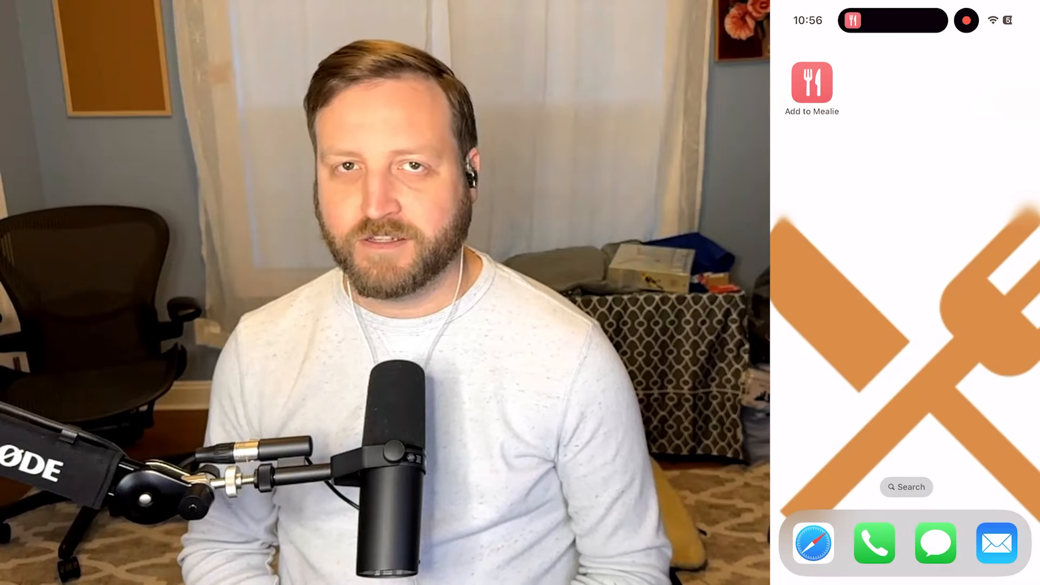
left_click(810, 83)
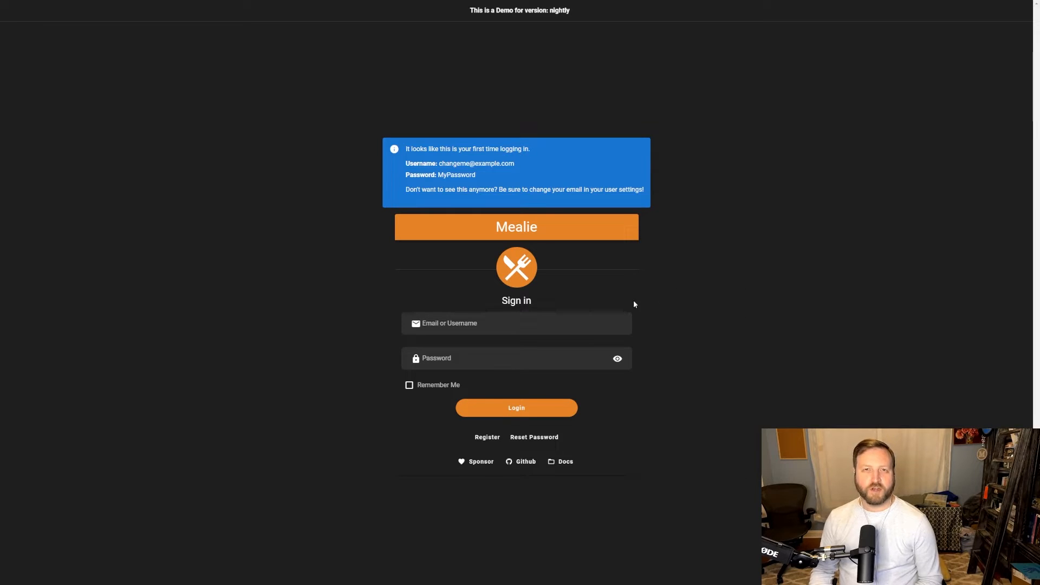
mouse_move(654, 297)
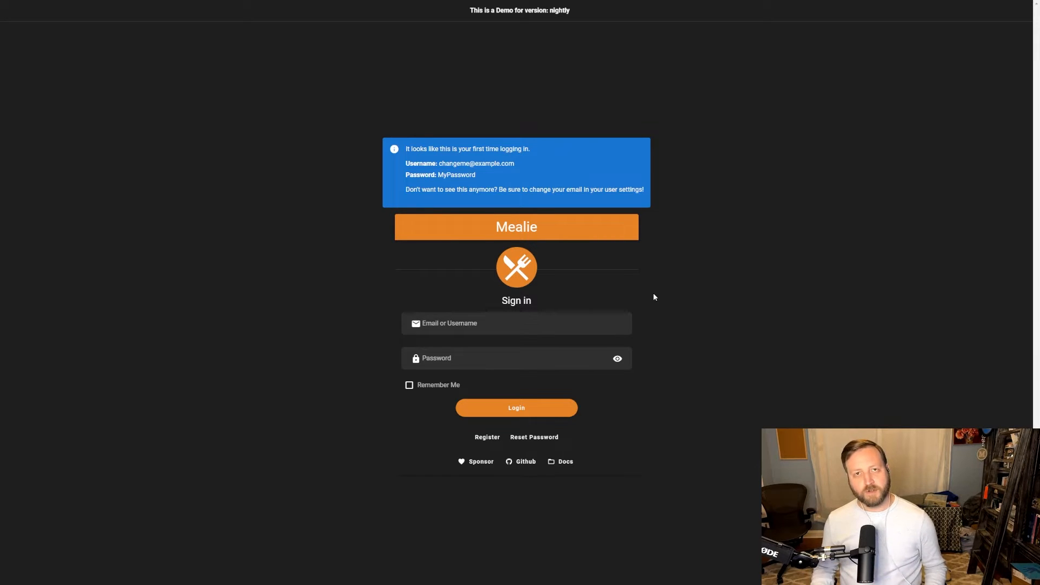
left_click(515, 323)
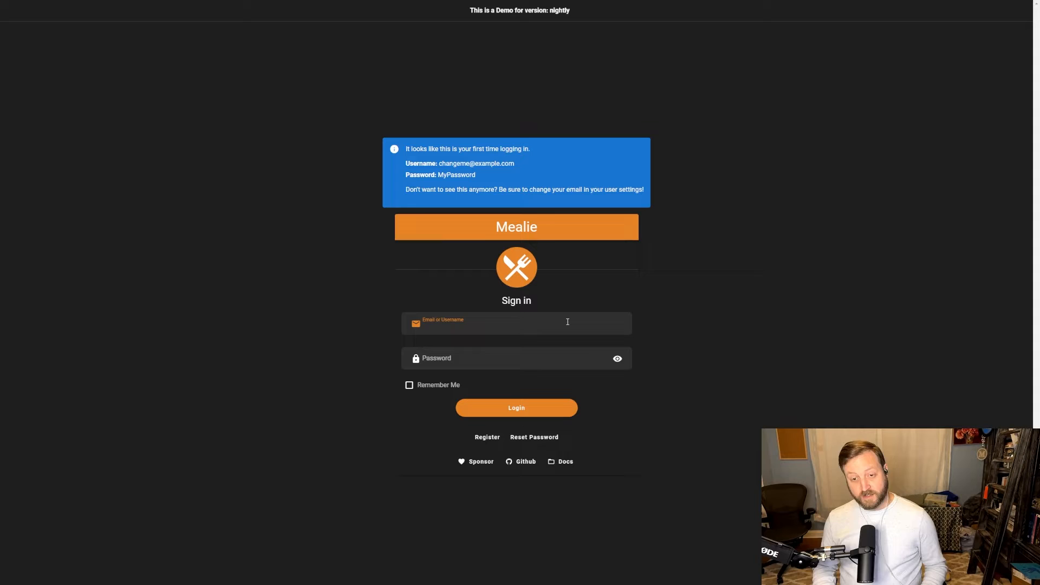
left_click(515, 322)
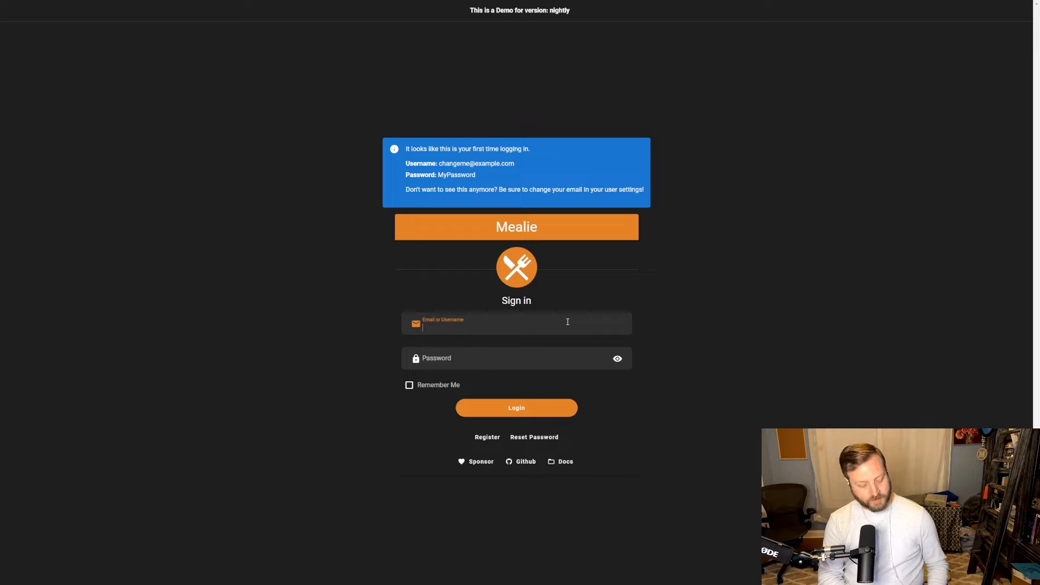
type("admin")
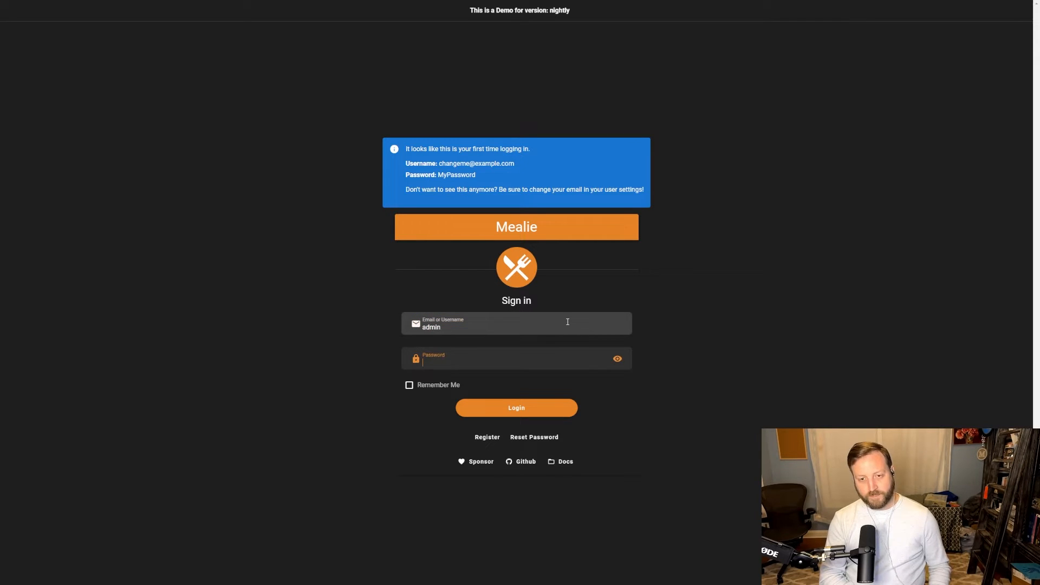
type("MyPassword")
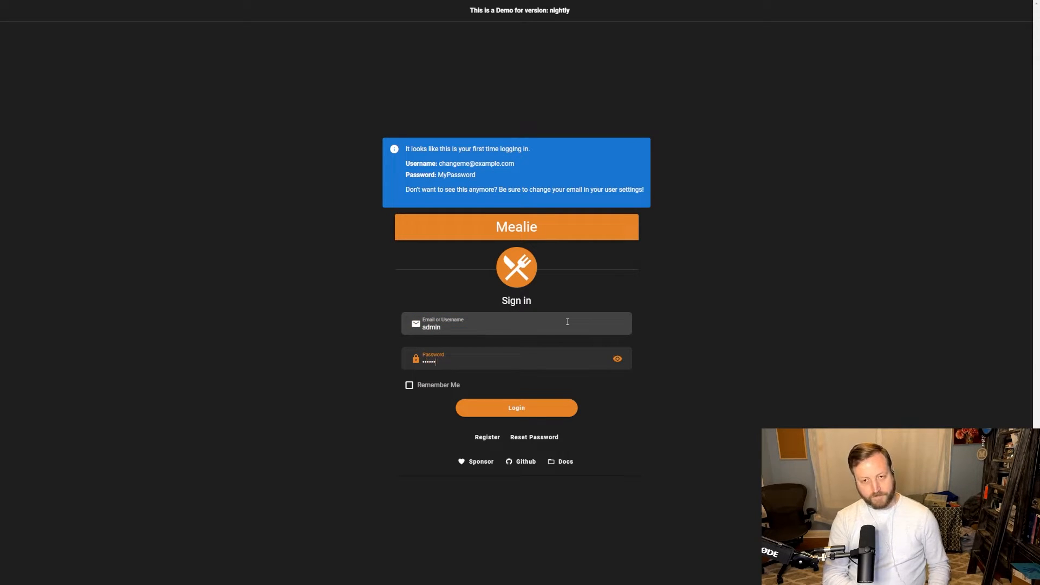
left_click(516, 407)
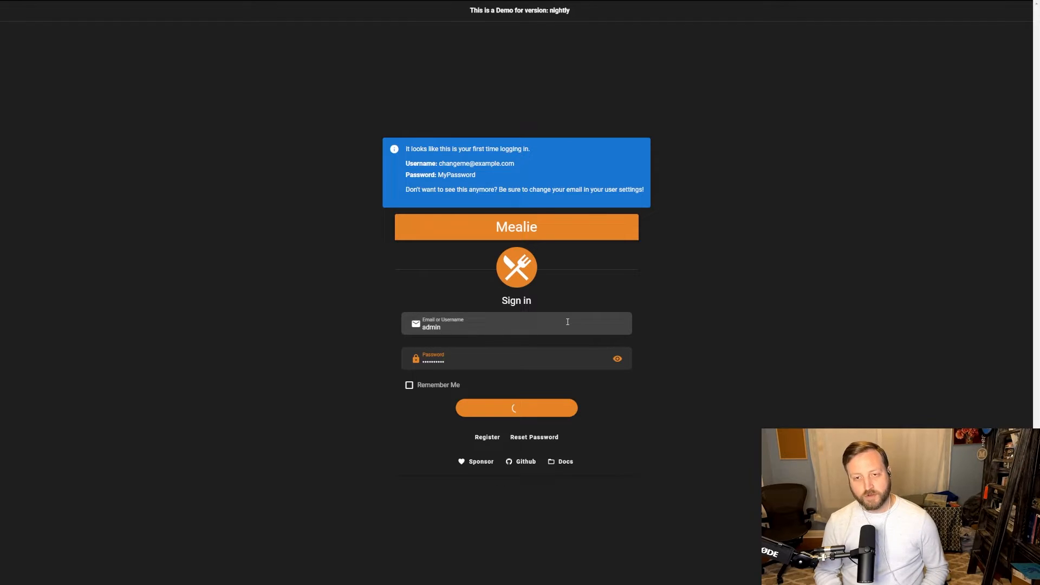
left_click(516, 408)
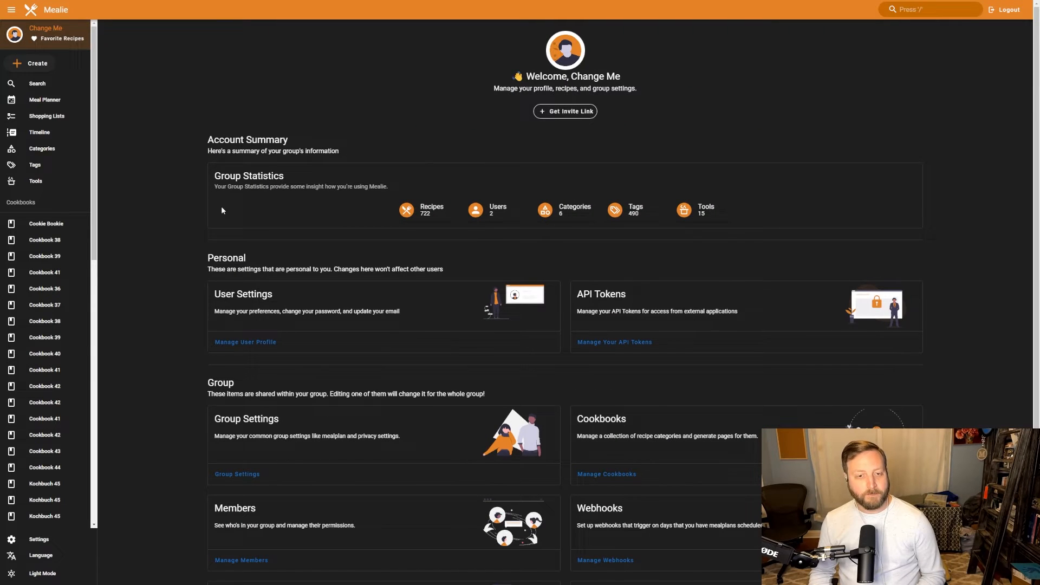
- Enable Show advanced features in User Settings, update the user and dismiss the notice
scroll("down", 3)
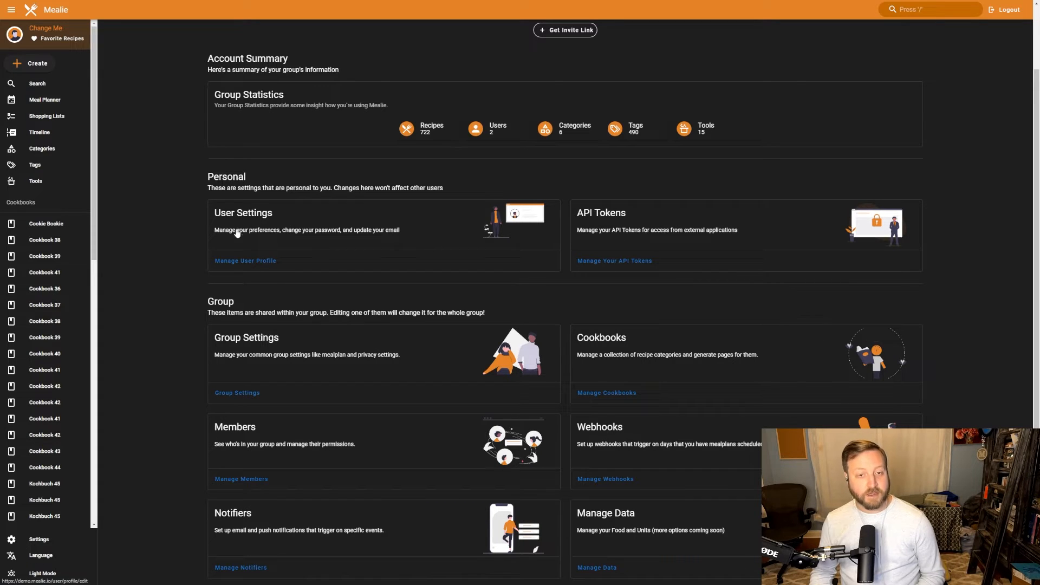
left_click(245, 260)
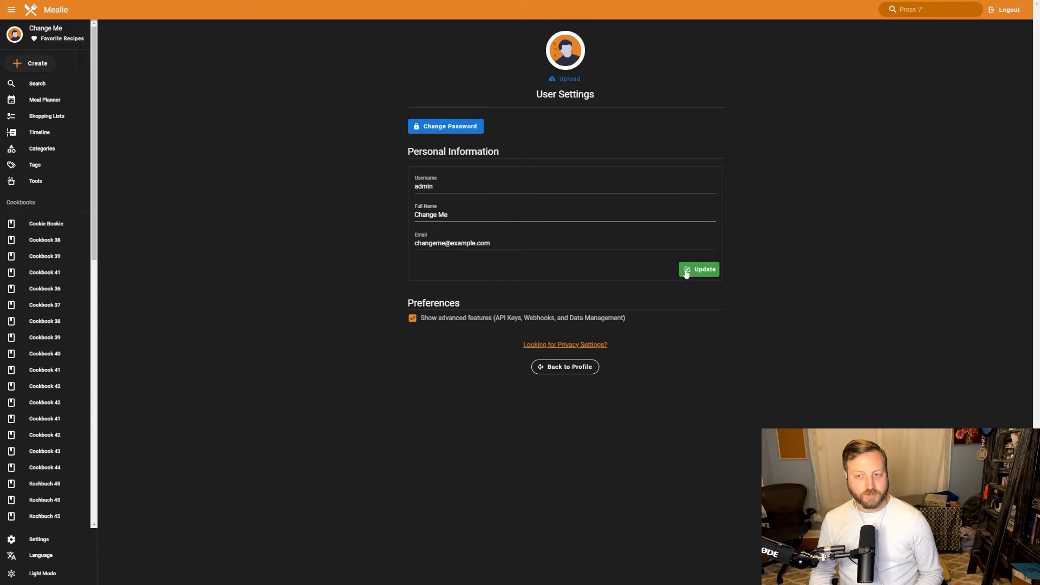
left_click(699, 269)
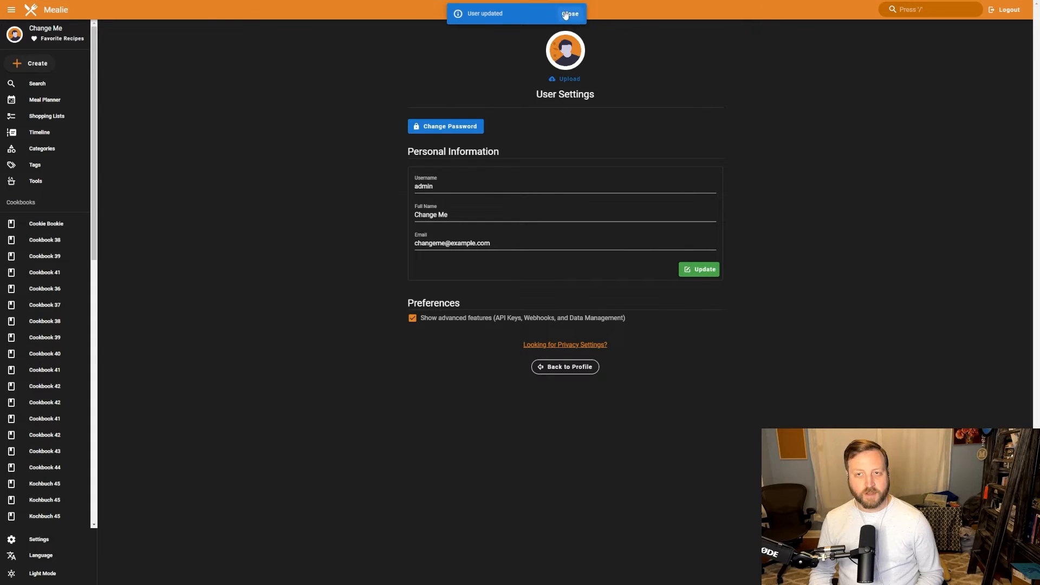
left_click(569, 13)
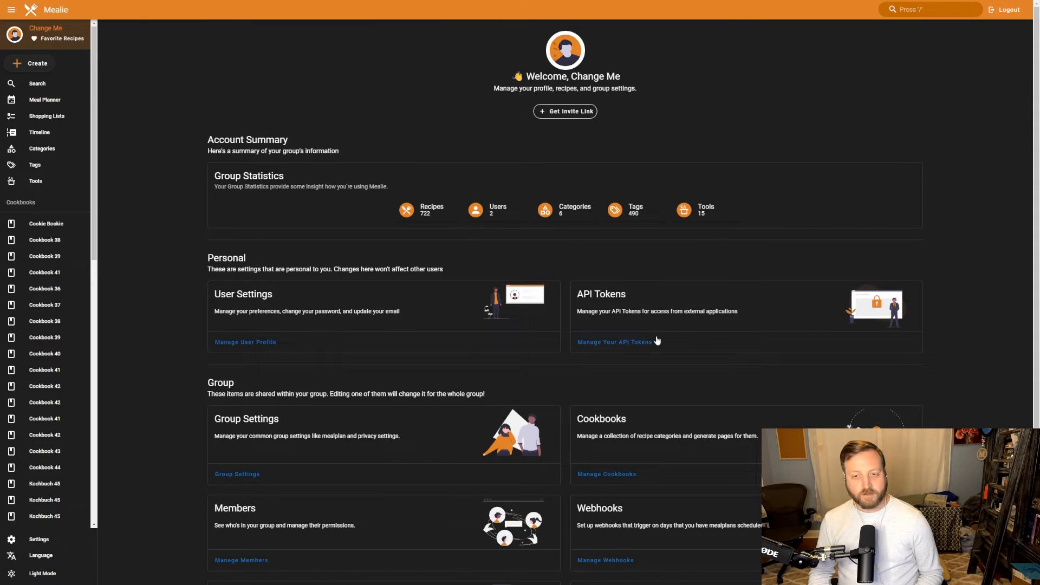
- Generate an API token named shortcut and select its value for copying
left_click(613, 342)
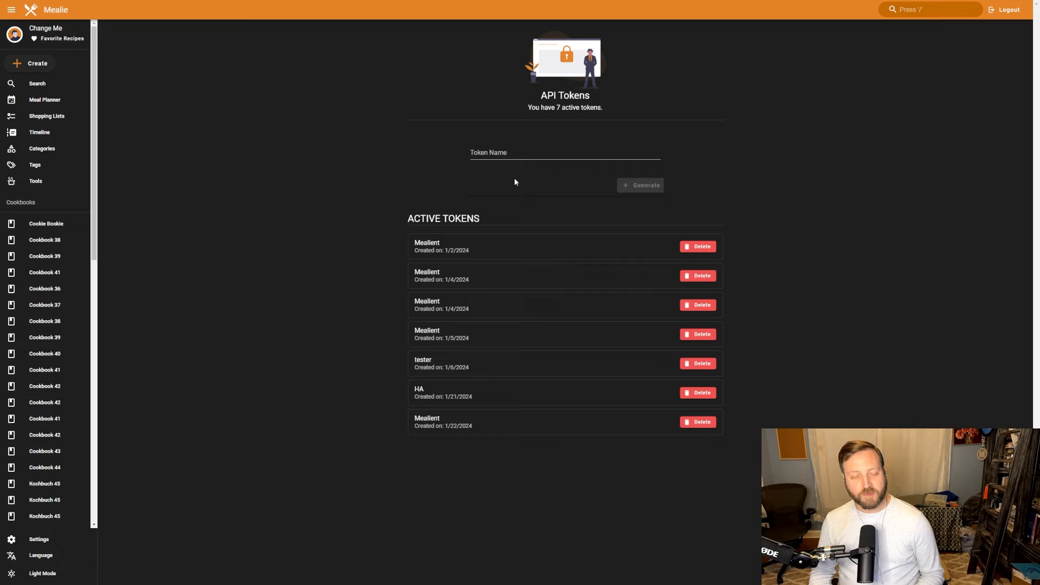
left_click(564, 157)
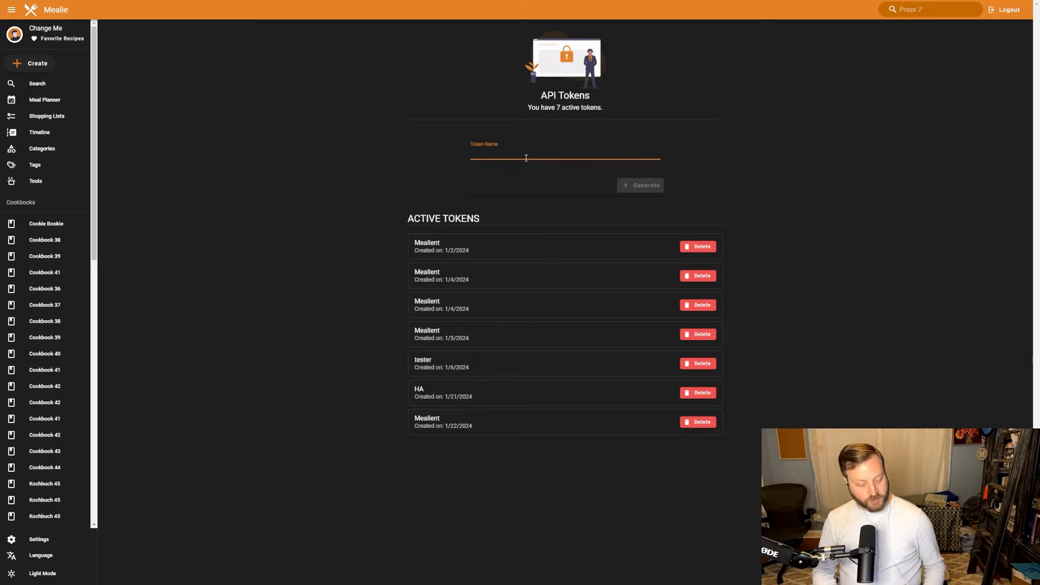
type("short")
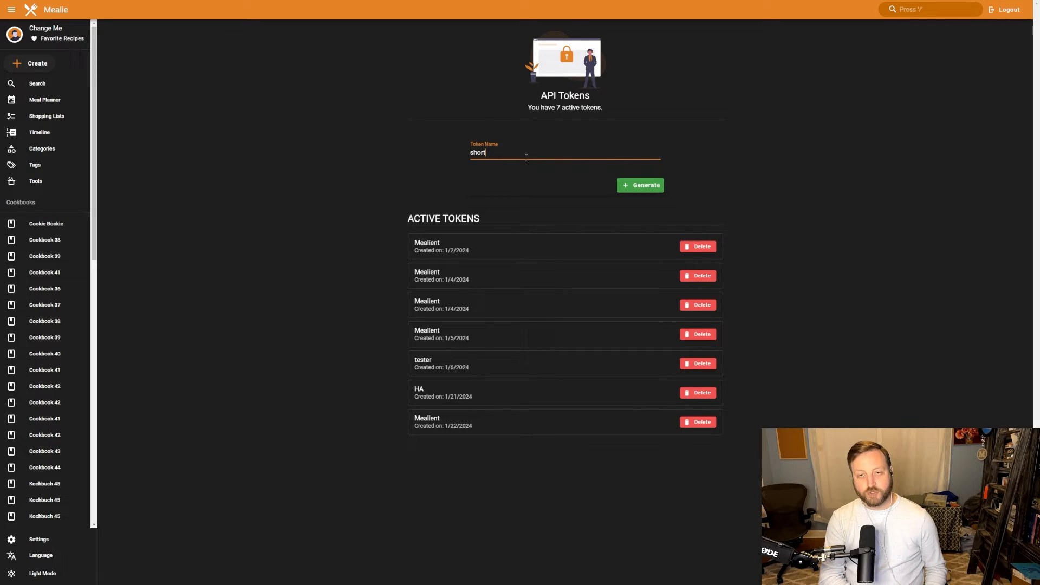
left_click(640, 185)
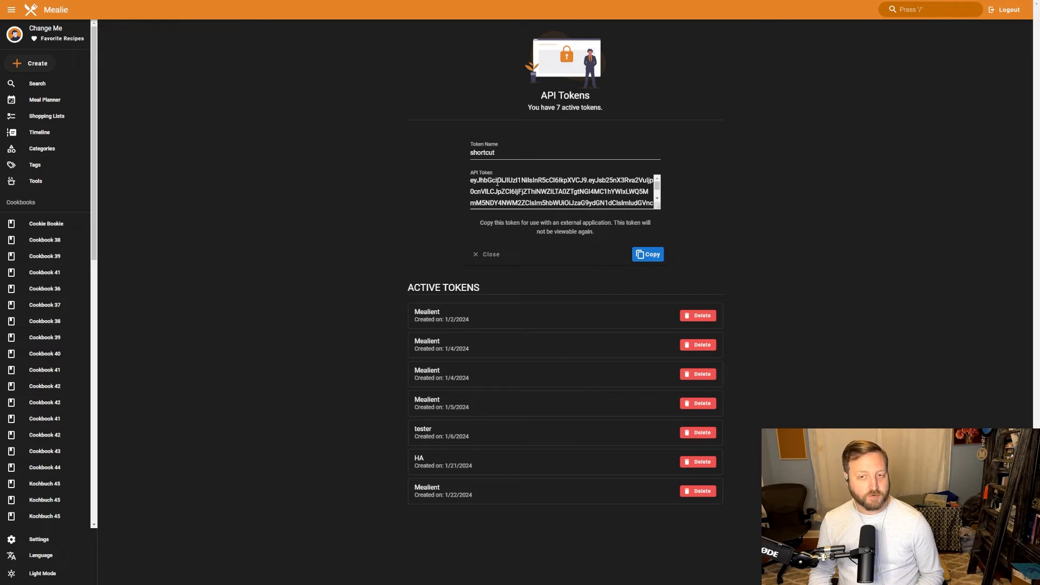
left_click(648, 254)
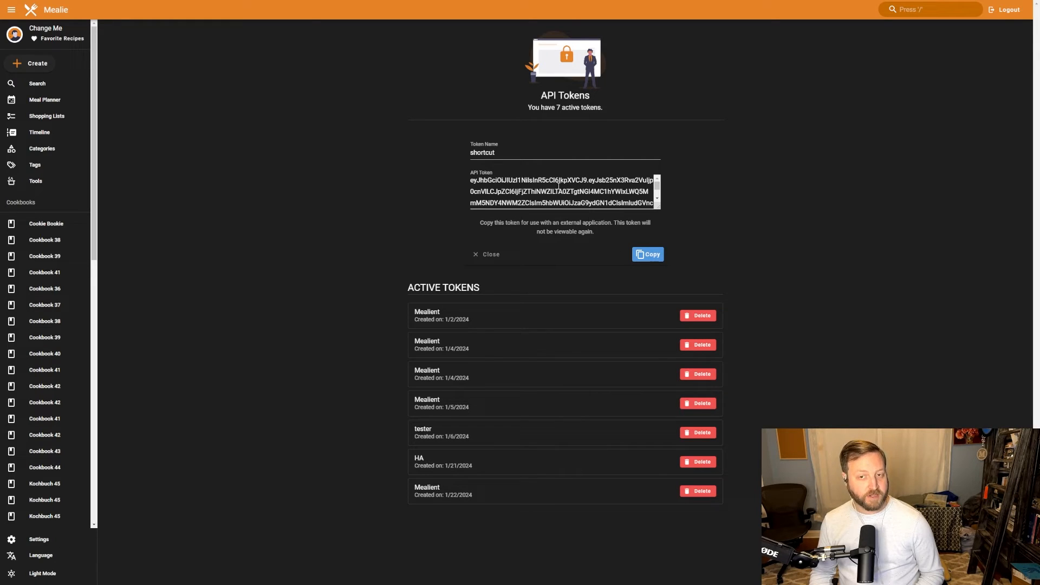
triple_click(564, 192)
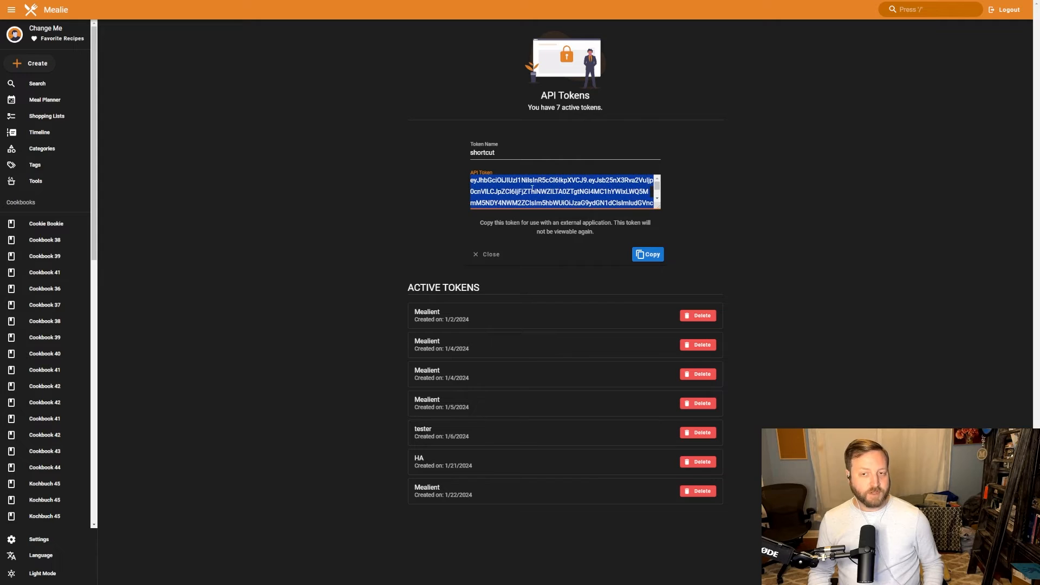
mouse_move(744, 191)
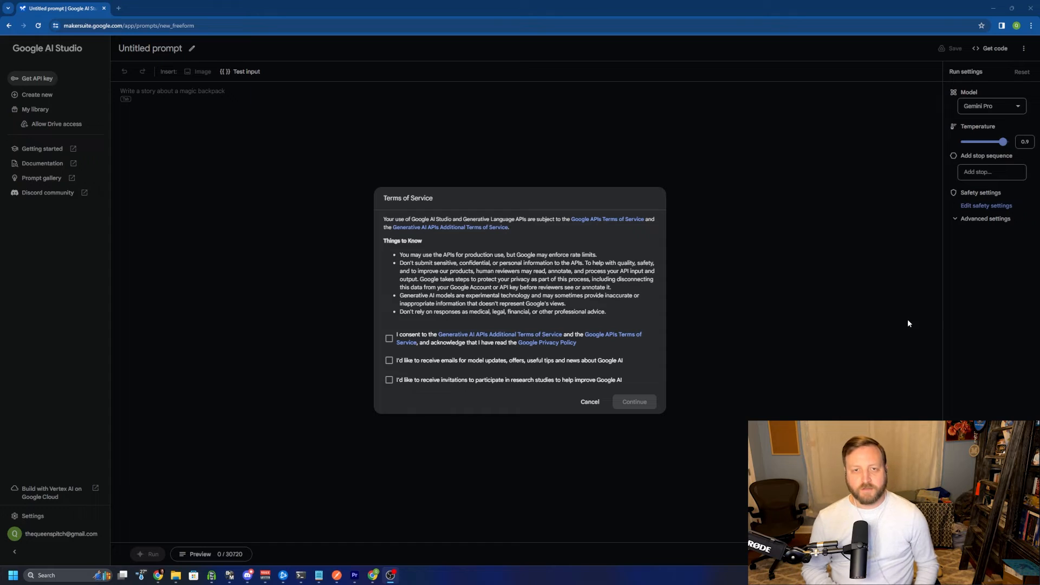
- Accept the Gemini API terms of service without model update emails and continue
left_click(389, 338)
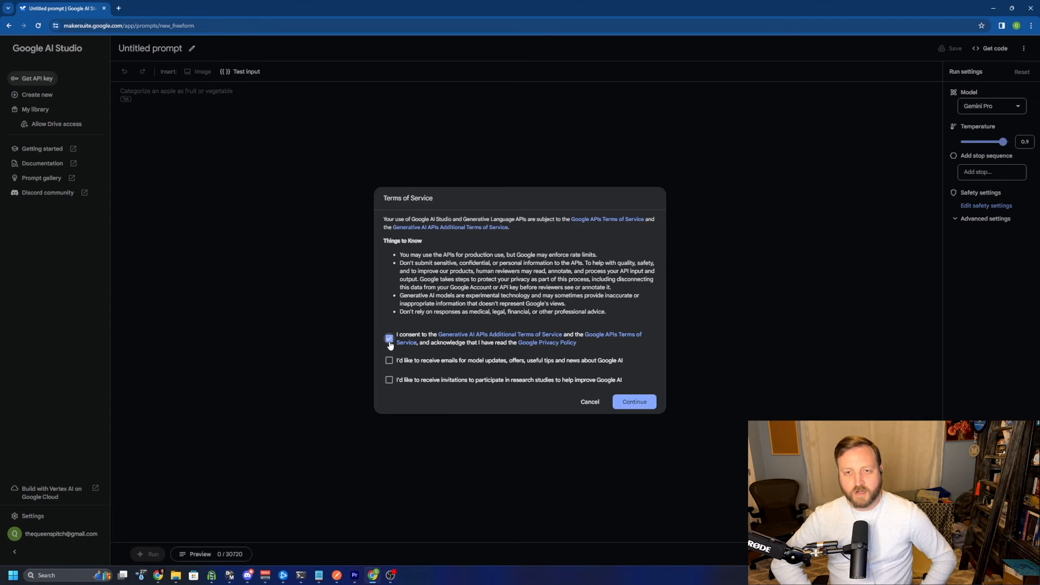
left_click(389, 360)
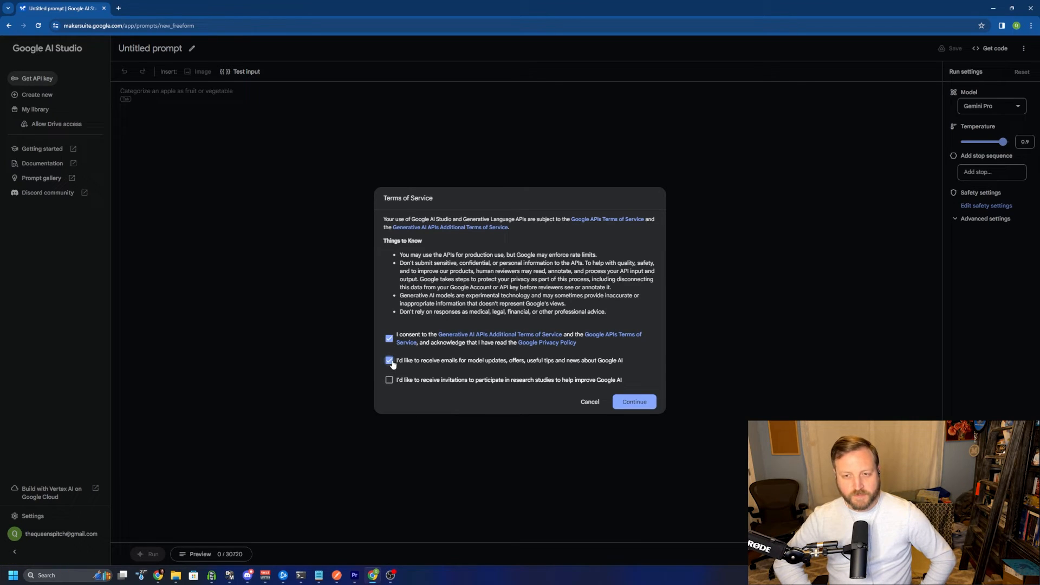
left_click(388, 359)
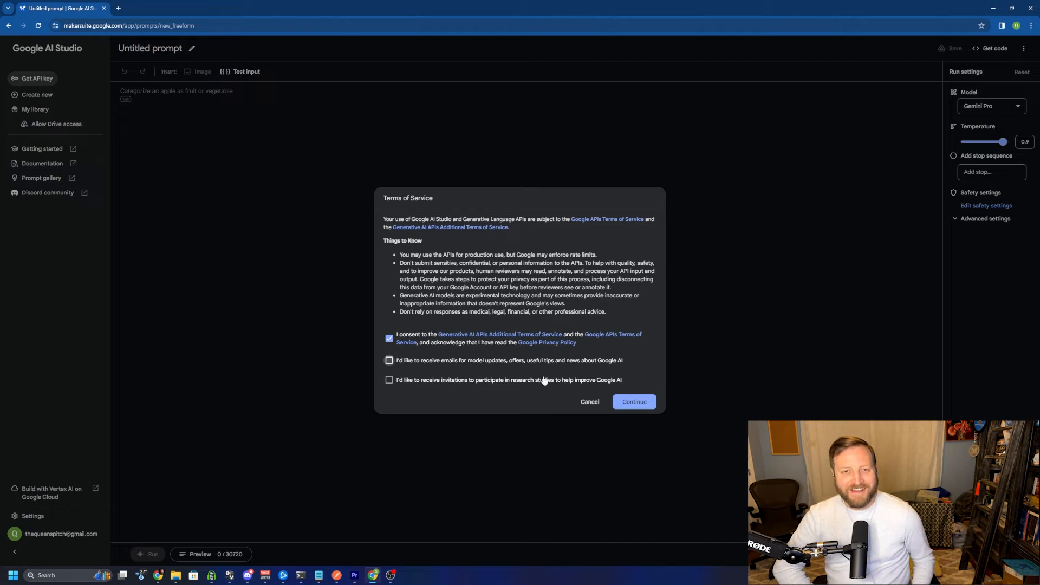
left_click(633, 401)
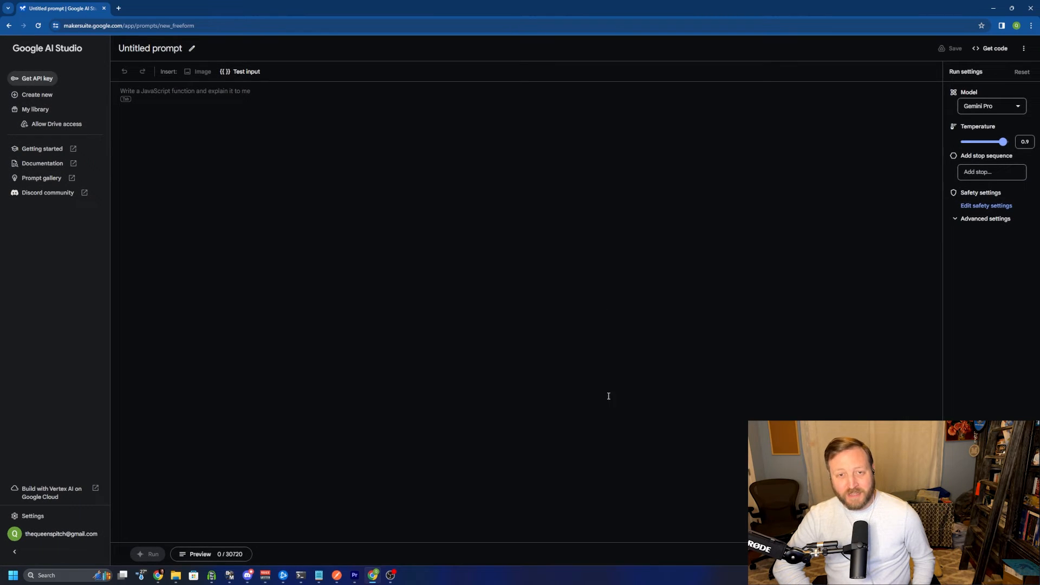
- Create a Gemini API key in a new project and copy it
left_click(37, 78)
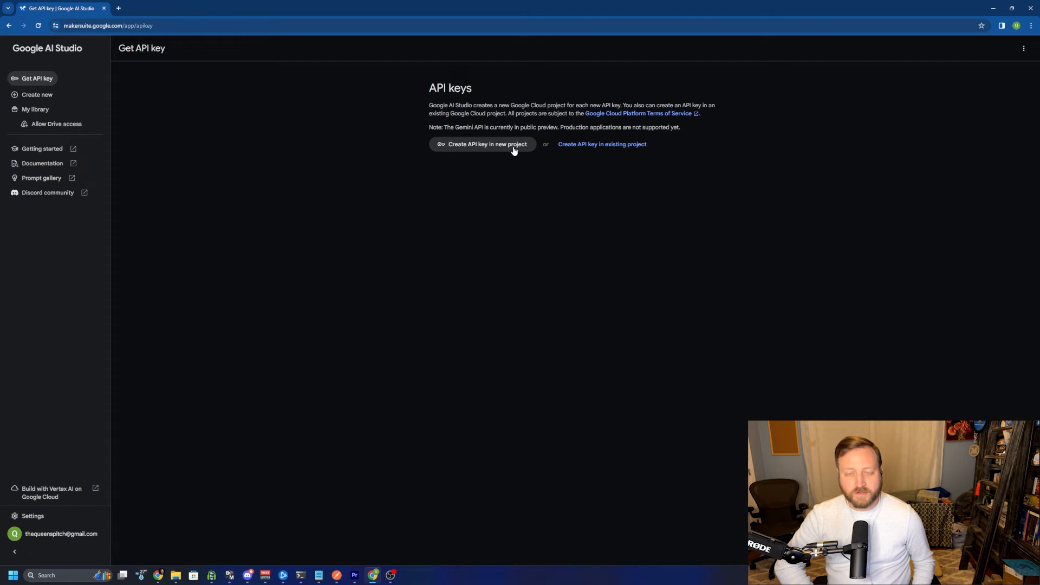
left_click(486, 144)
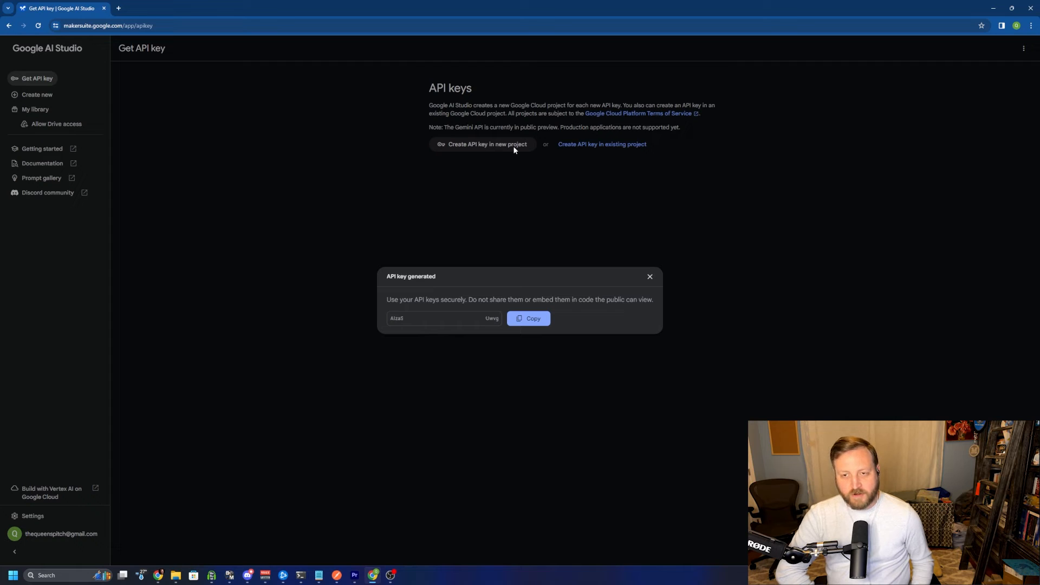
left_click(529, 319)
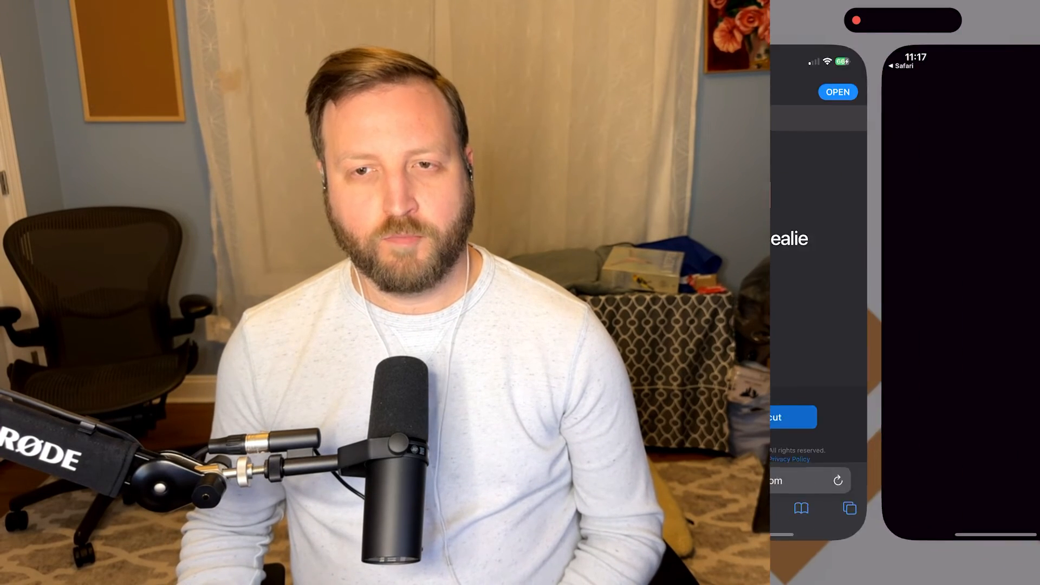
- Set up the shared Add to Mealie shortcut, advancing past the URL and Mealie API key screens
left_click(837, 91)
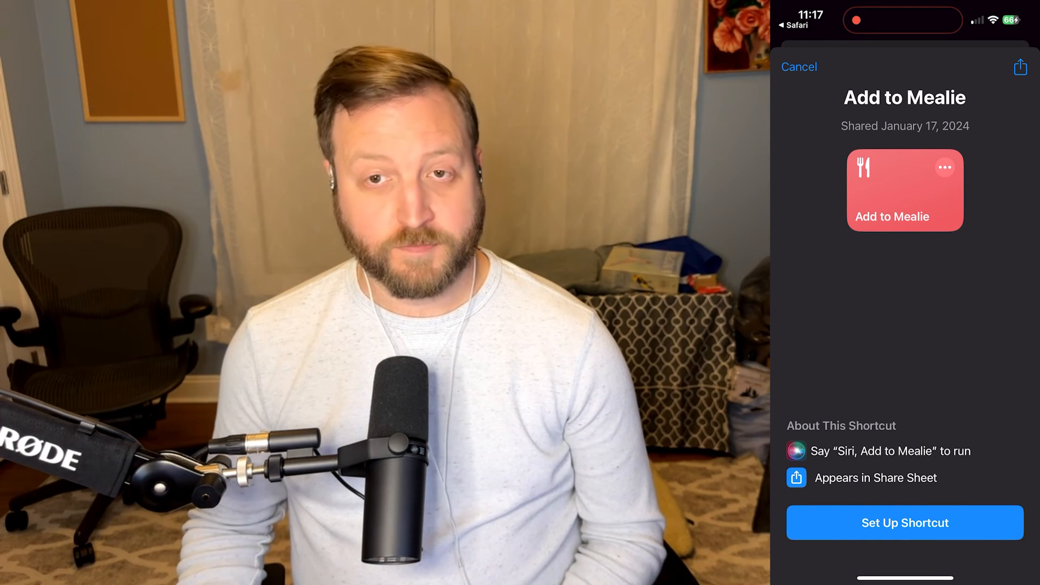
left_click(903, 522)
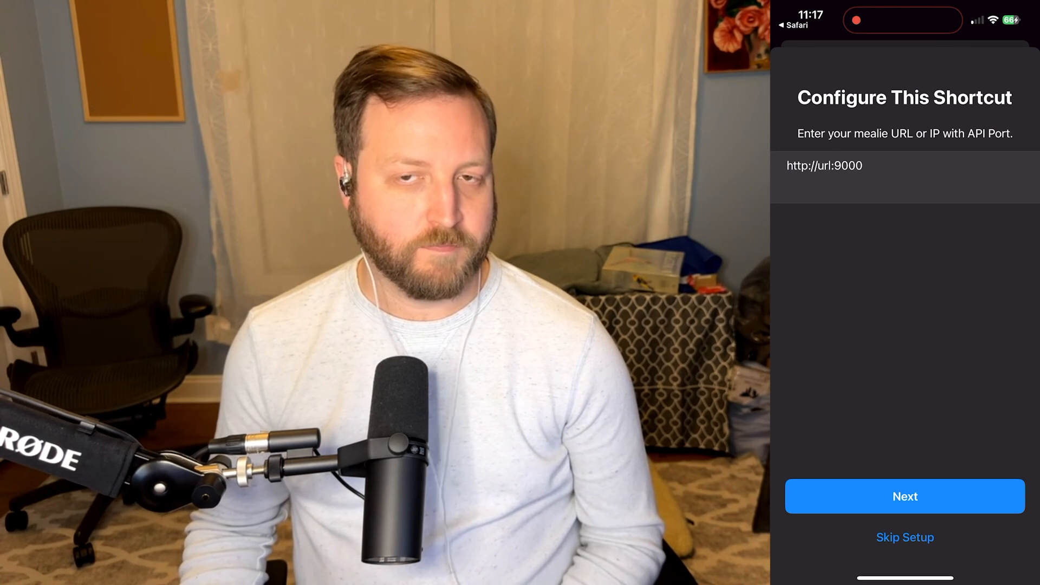
left_click(903, 496)
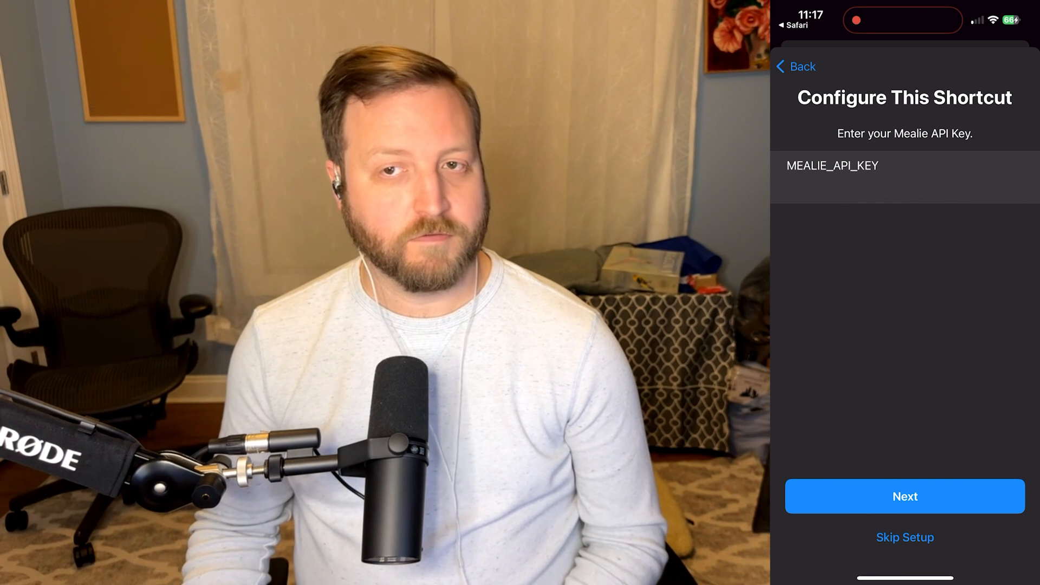
left_click(904, 496)
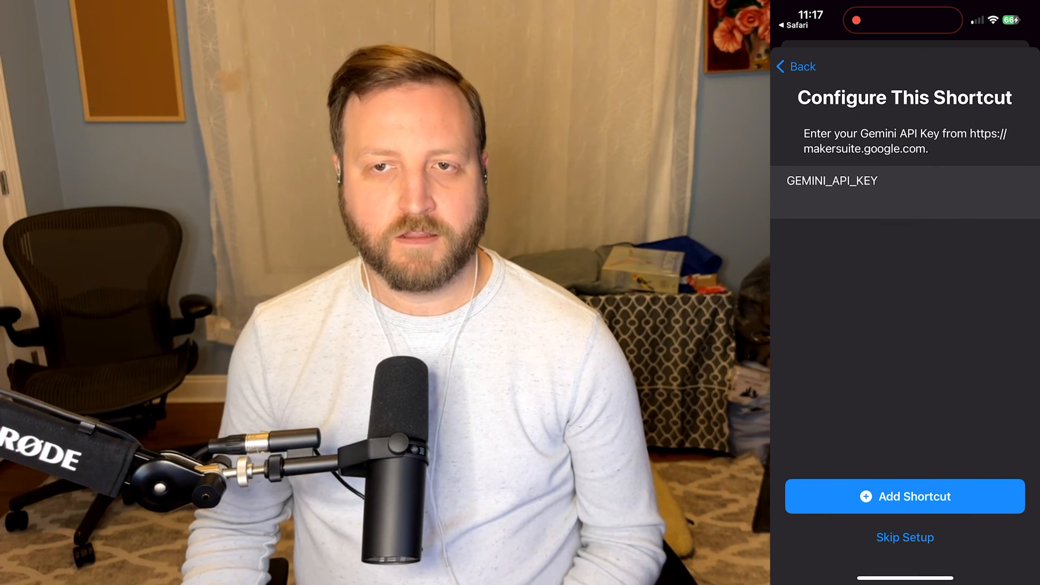